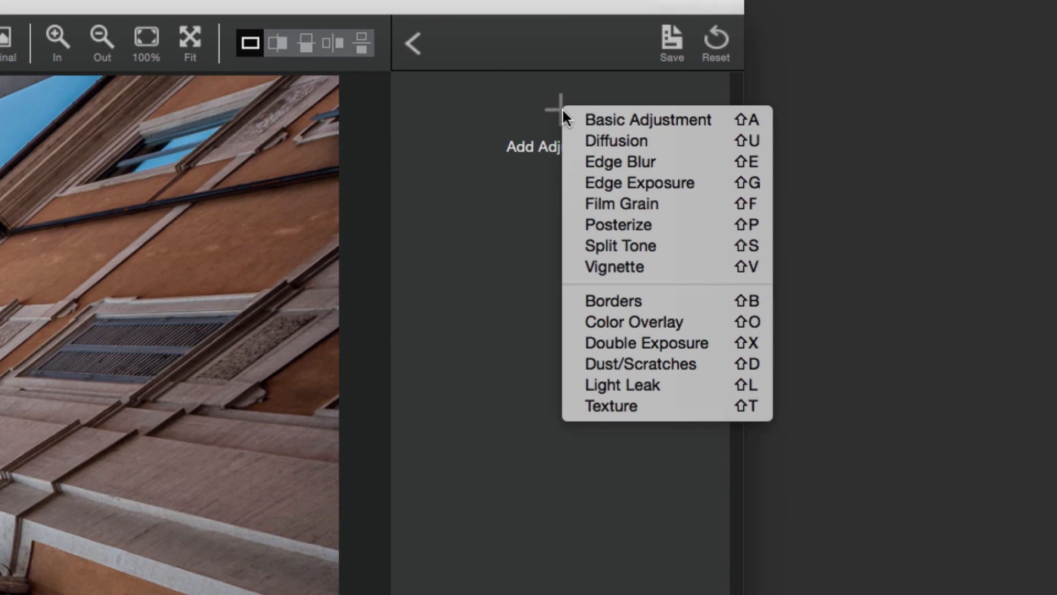
mouse_move(640, 183)
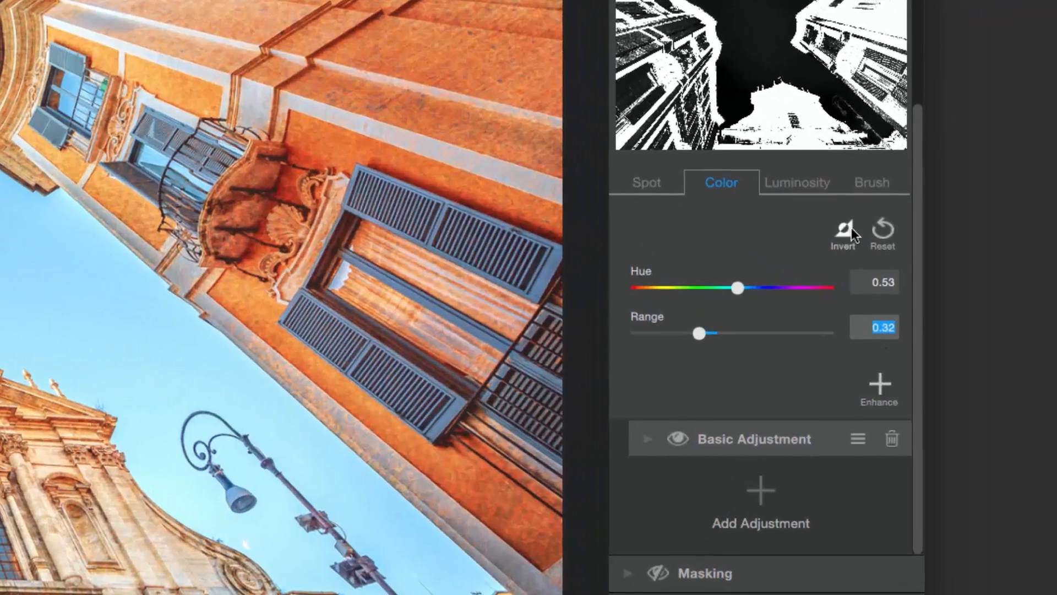
Expand the Basic Adjustment to show brightness 0.29, shadow -0.24 and clarity 0.26
left_click(648, 432)
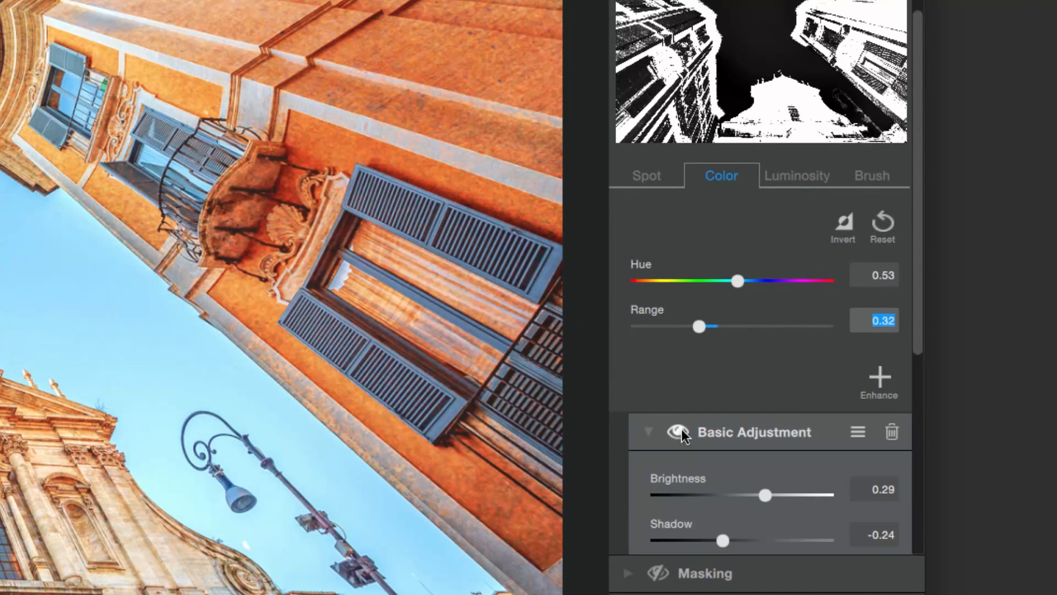
scroll("down", 3)
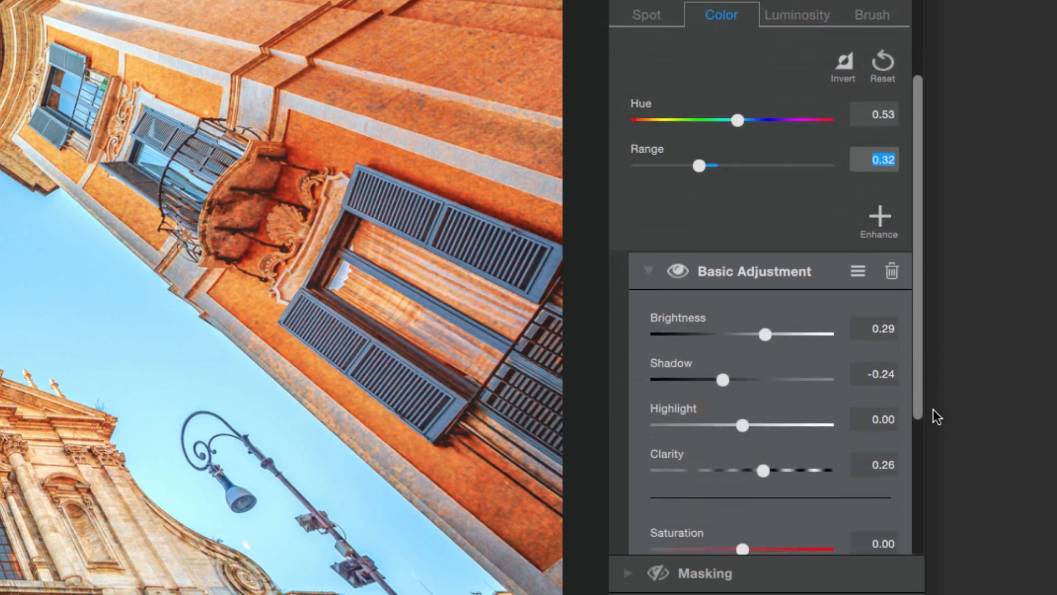
scroll("down", 3)
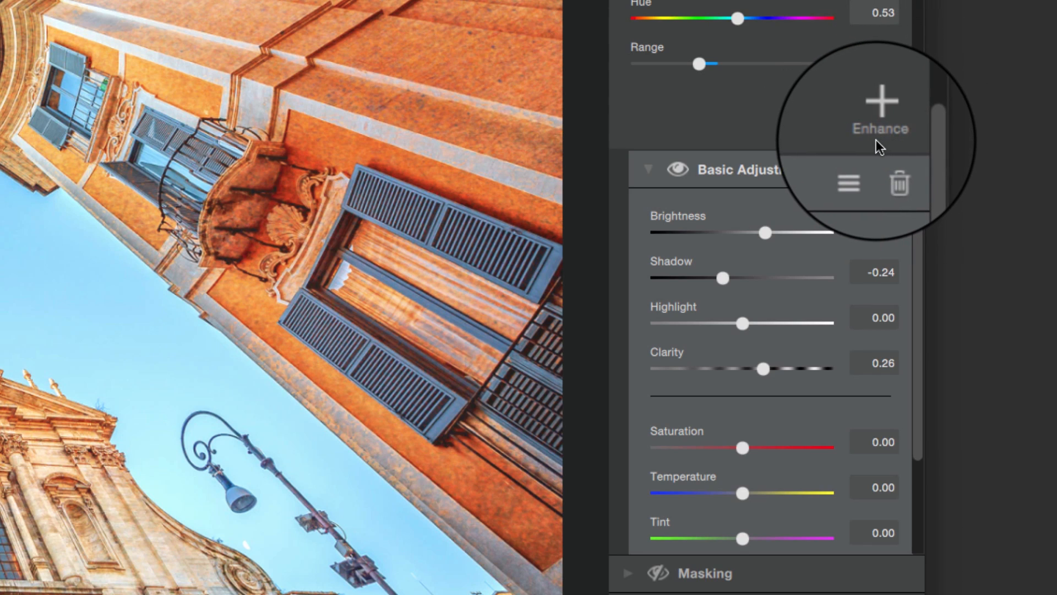
Open the Enhance menu listing adjustment types to add to the Basic Adjustment
left_click(880, 108)
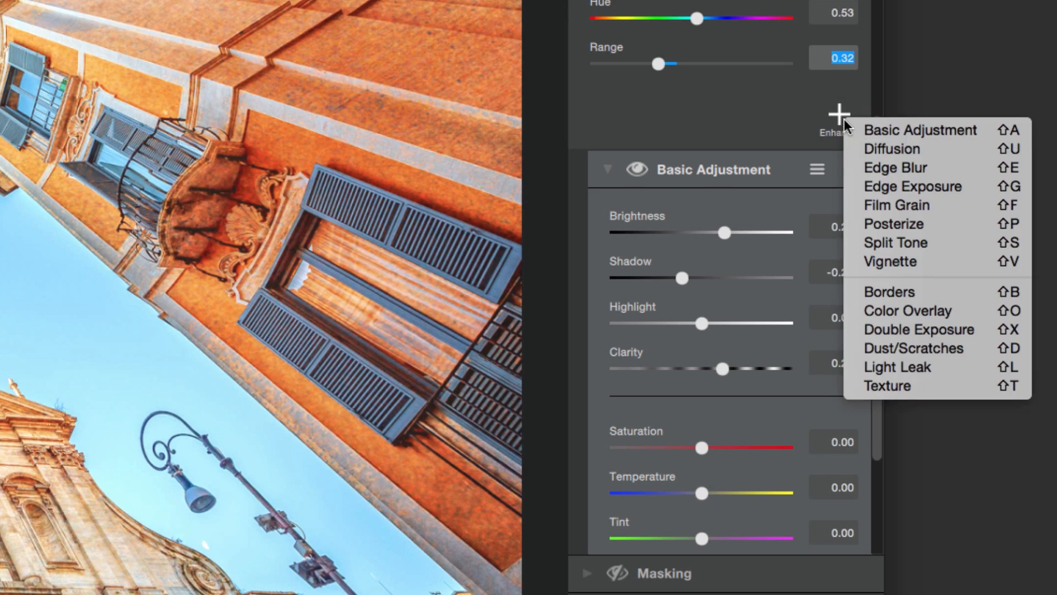
mouse_move(895, 243)
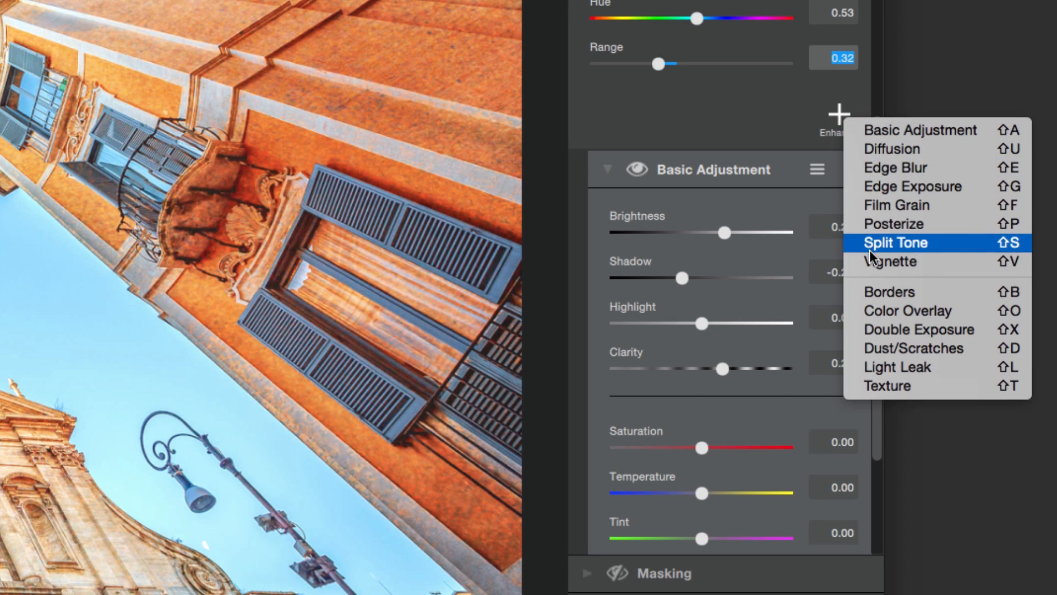
mouse_move(876, 386)
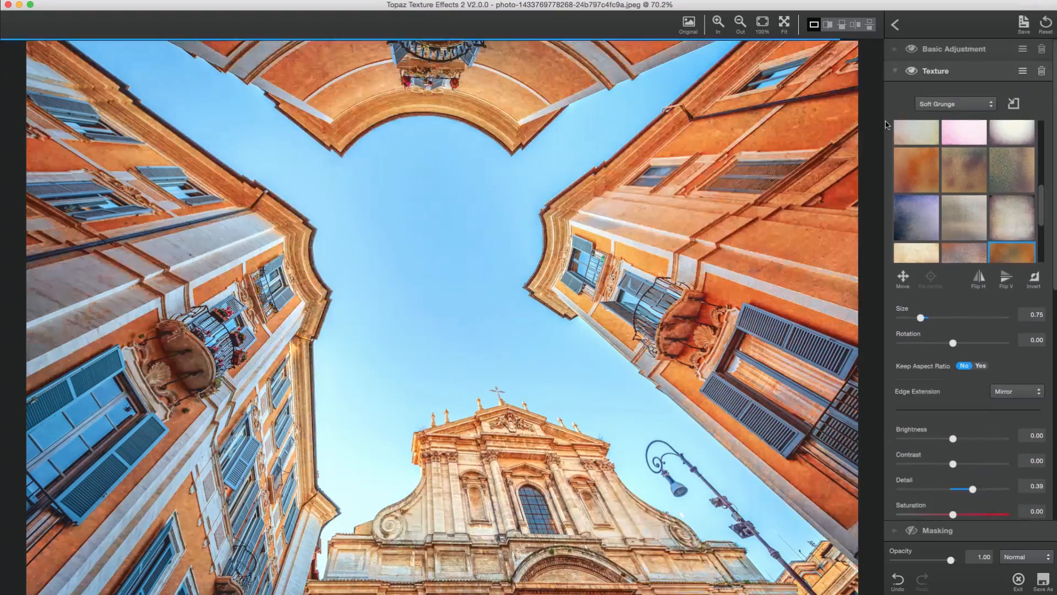
Collapse the Soft Grunge Texture adjustment below the Basic Adjustment
left_click(910, 71)
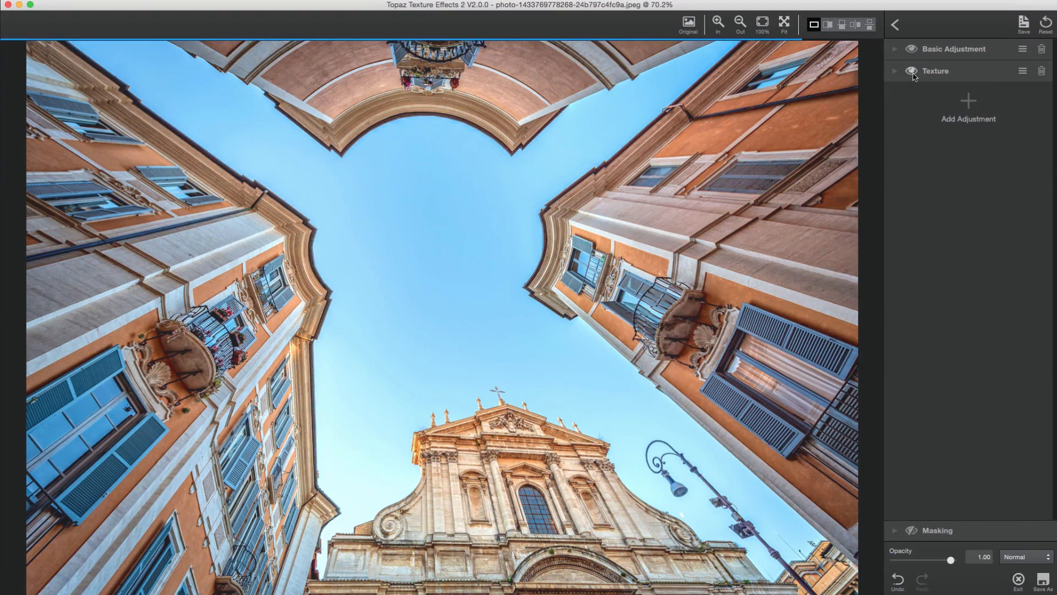